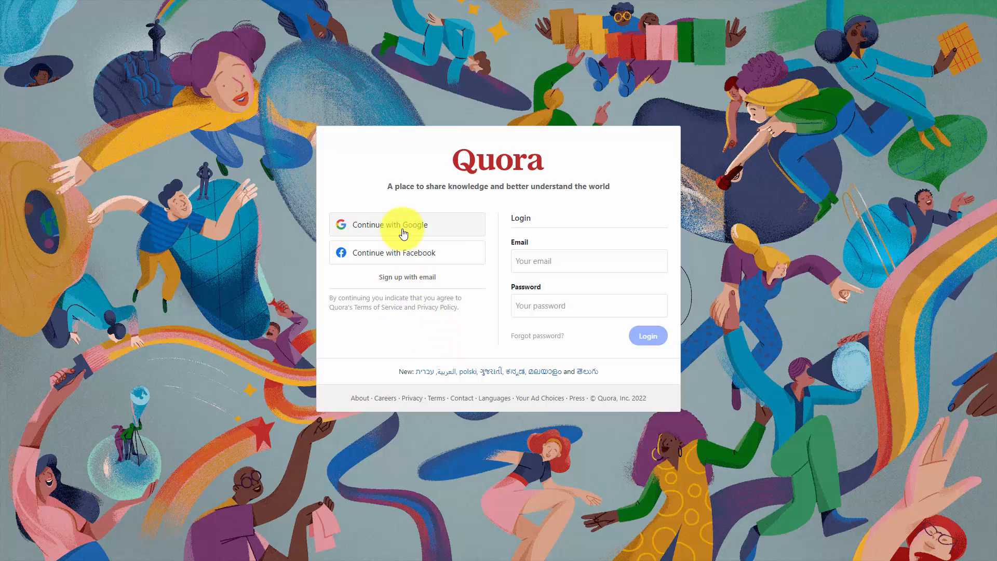
Sign in to Quora using the Google account.
click(389, 225)
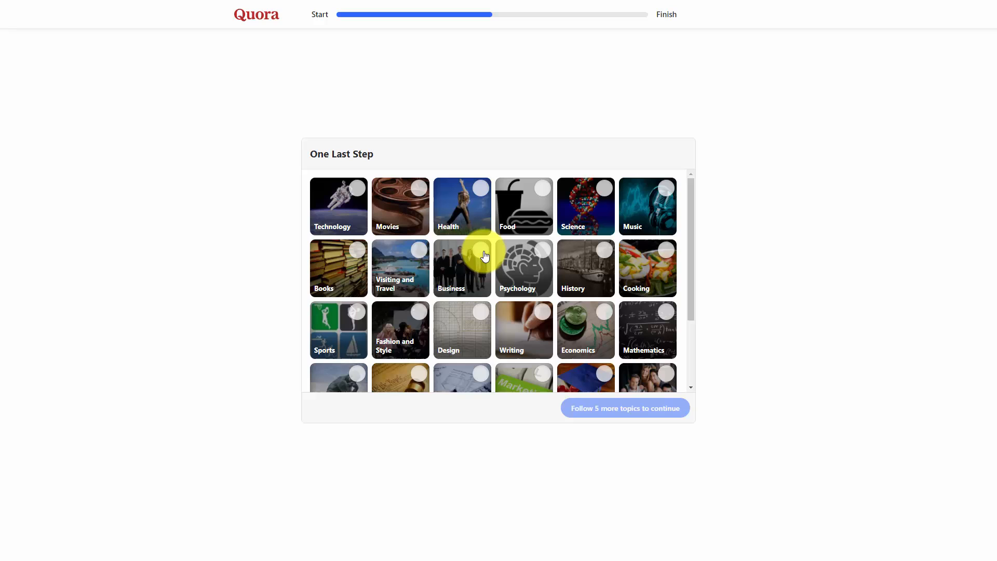
mouse_move(483, 257)
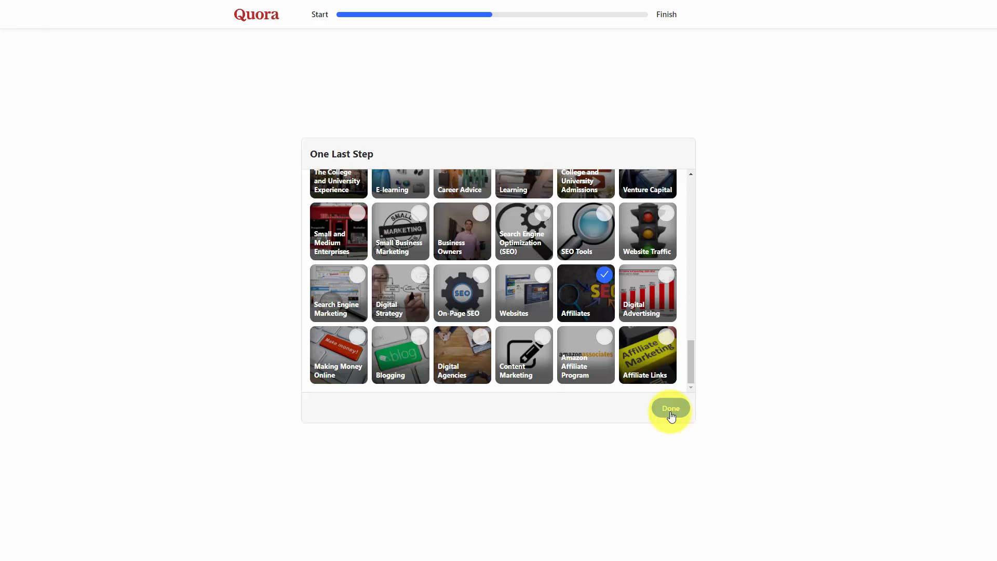
Confirm the chosen topics with Done and land on the home feed.
click(670, 407)
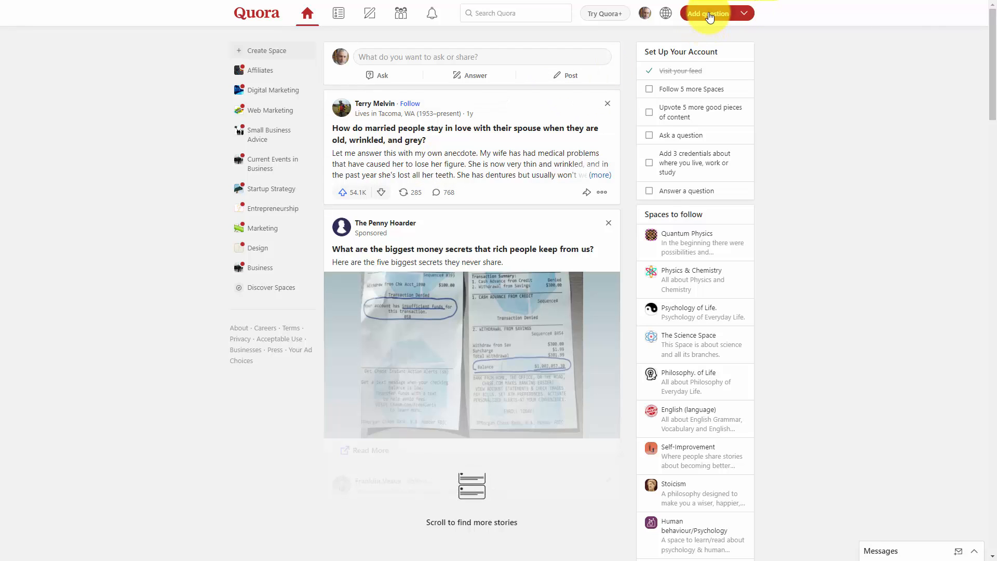
click(708, 12)
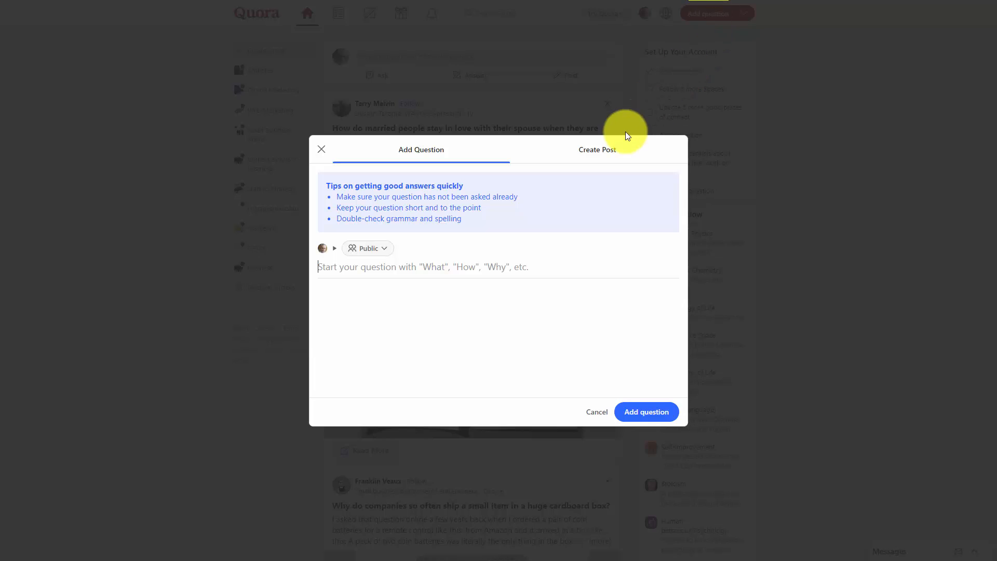
mouse_move(410, 315)
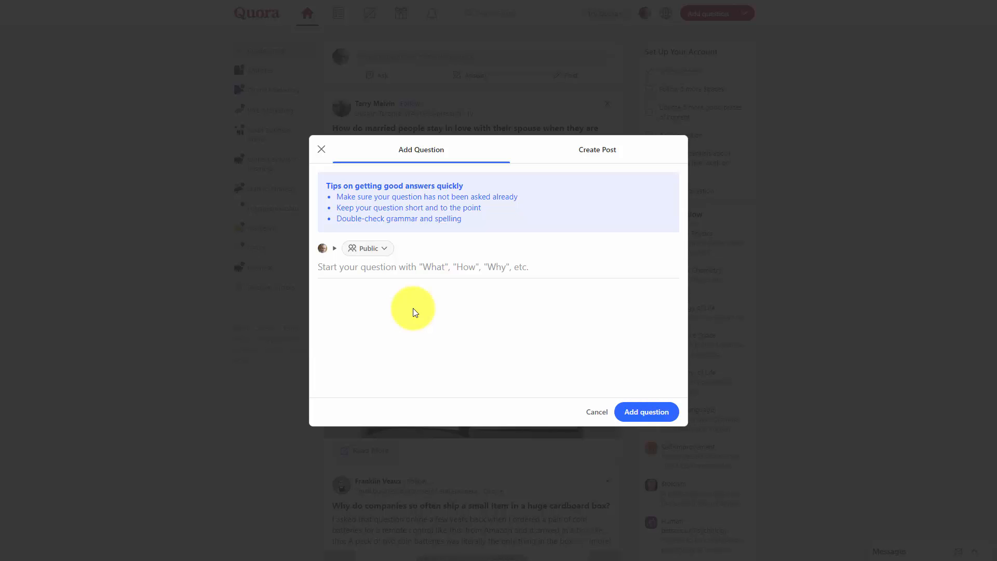
click(423, 267)
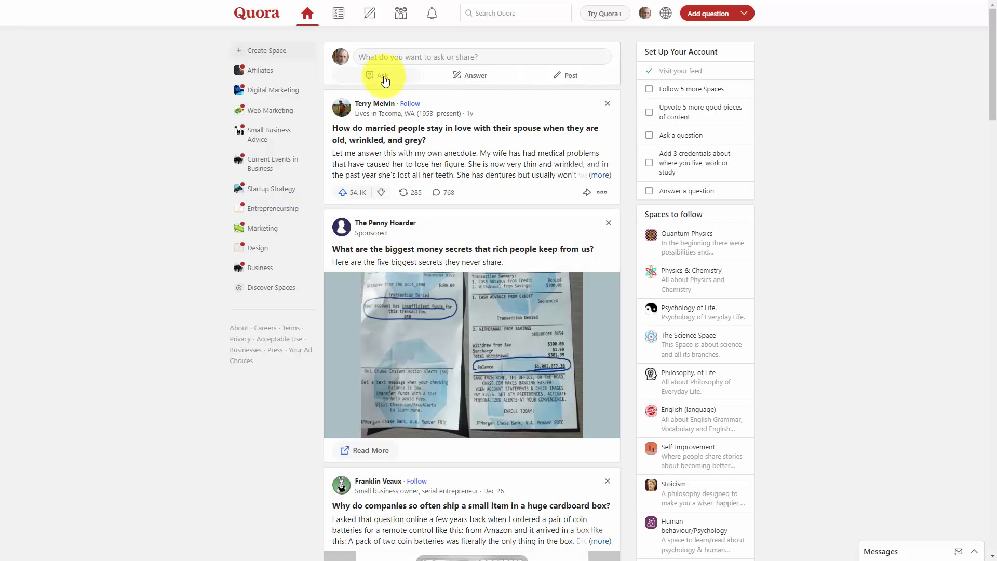
mouse_move(459, 78)
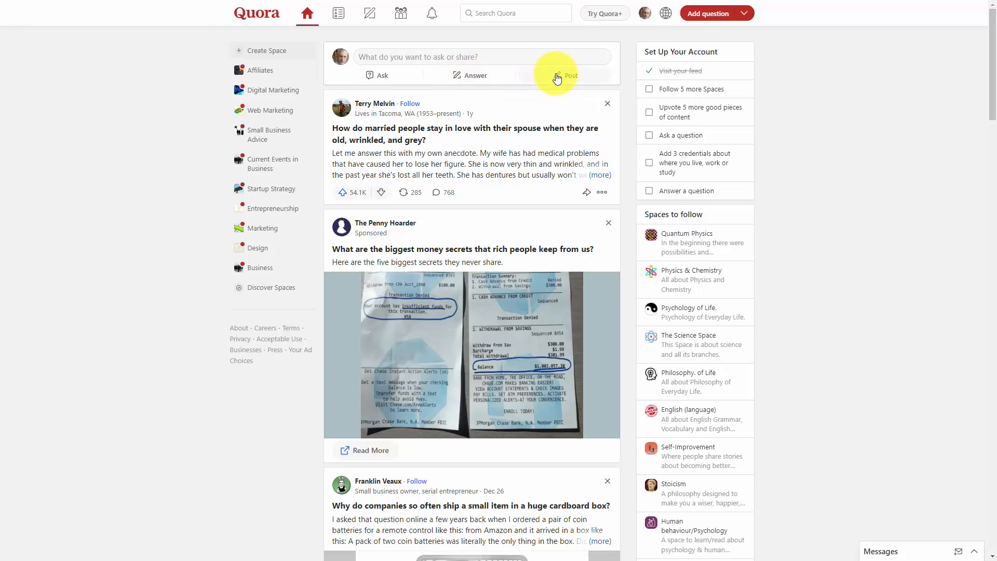
Start a new post from the ask box, bringing up the empty Create Post dialog.
click(570, 75)
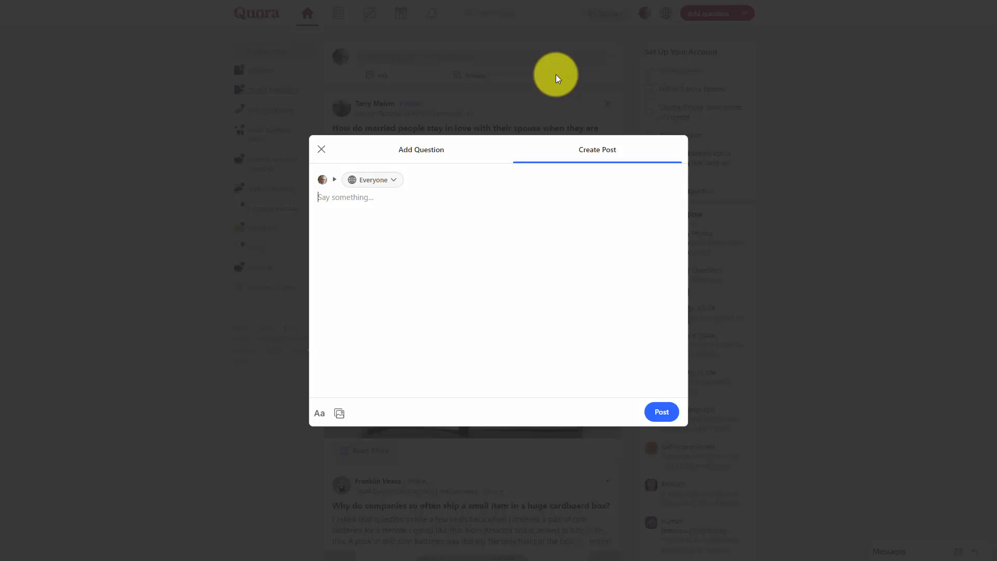
mouse_move(489, 205)
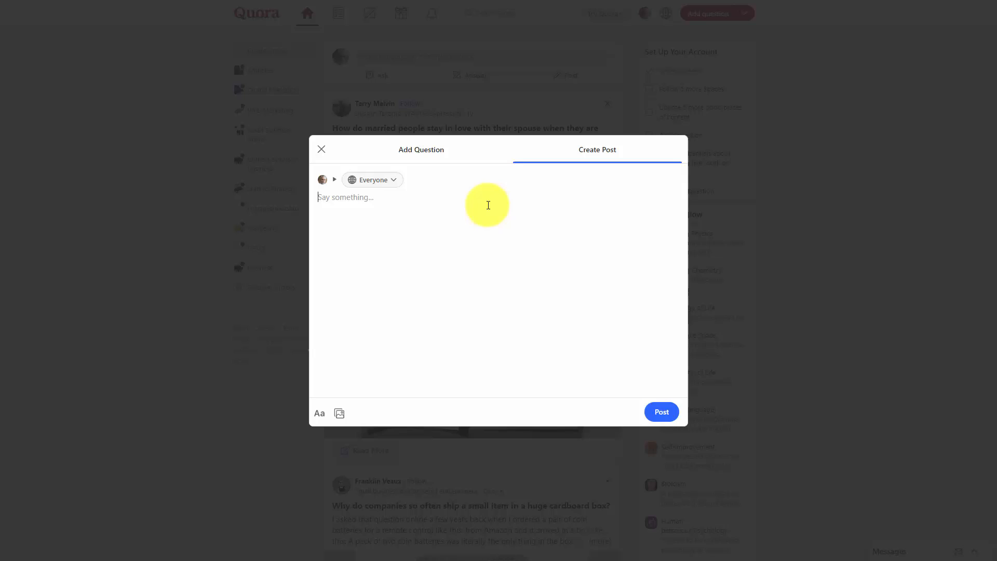
mouse_move(339, 200)
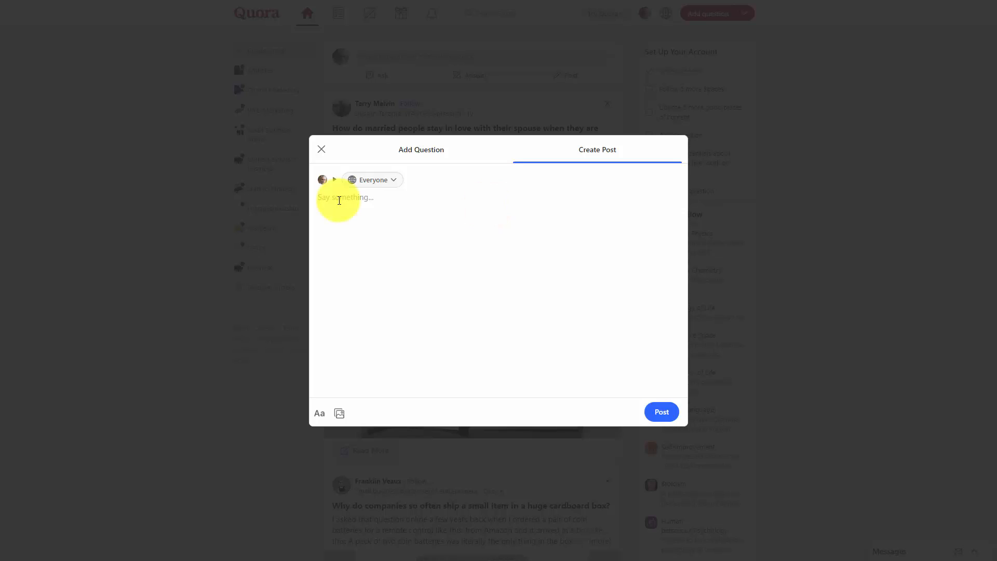
Draft the membership explanation text shared with Everyone, then return to Home's search box.
text(A membership is a recurring payment on the part of the buyer, that provides access to some type of content over time.)
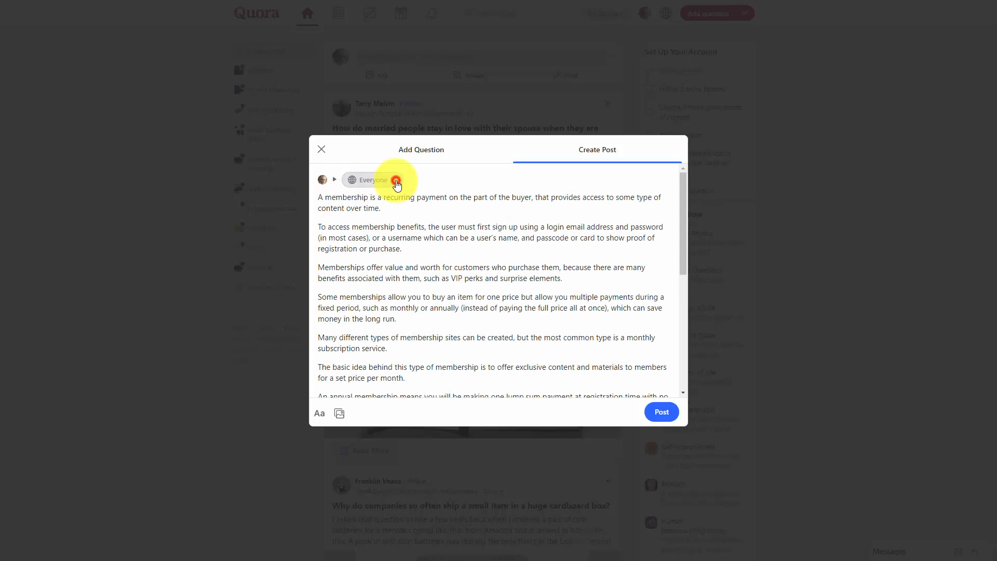
click(369, 180)
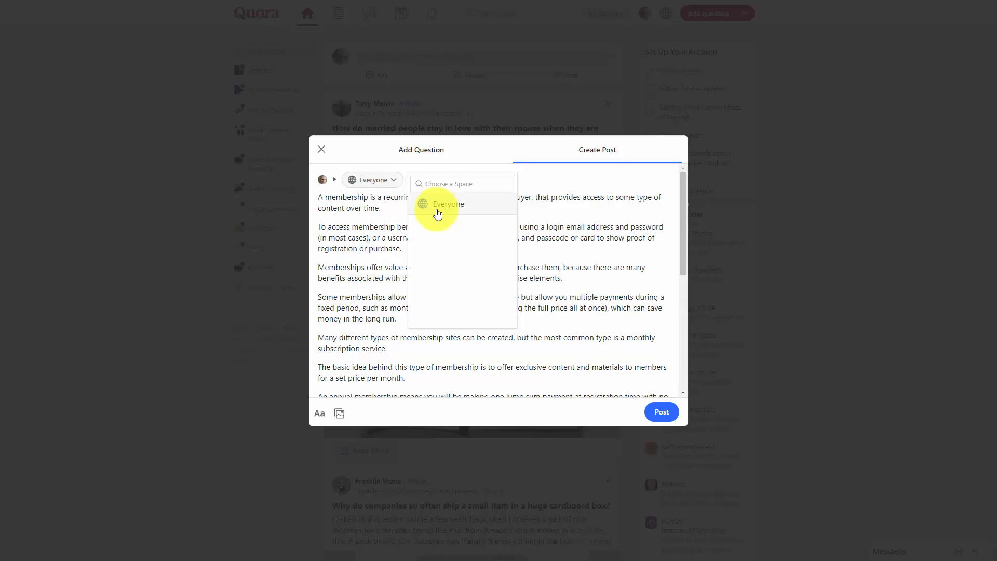
click(322, 150)
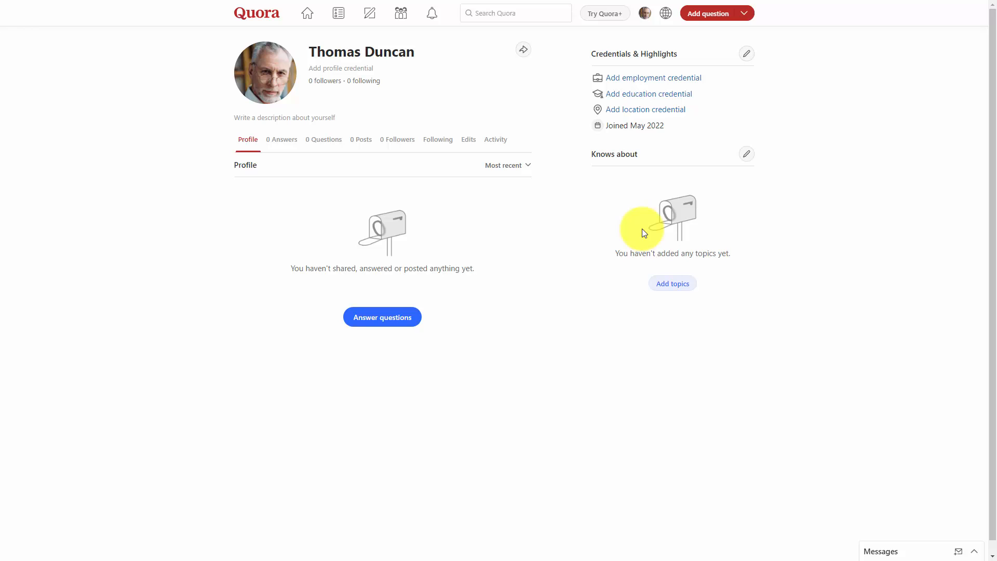
click(516, 13)
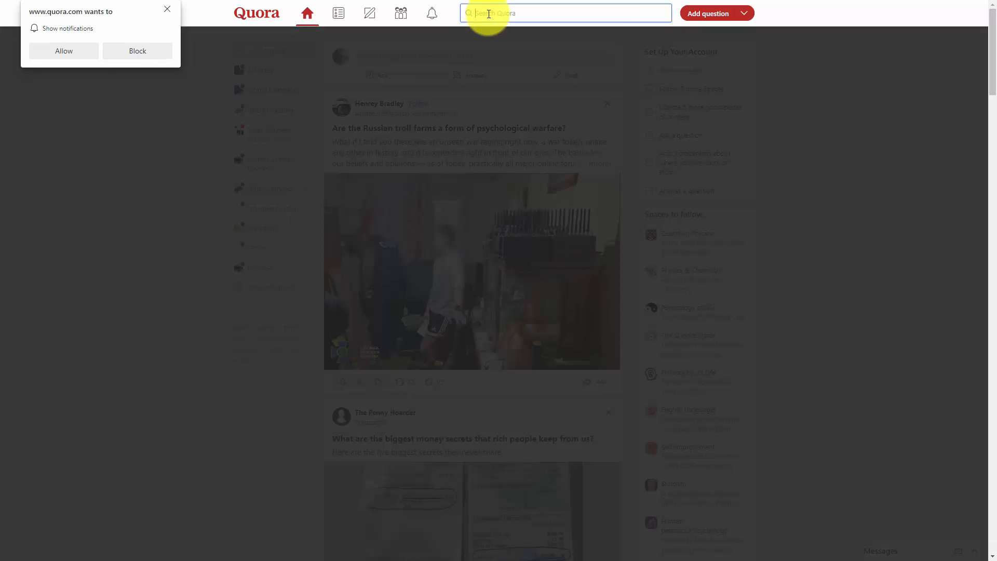
Search 'video tutorials' and read the free YouTube video editing software question.
text(video to)
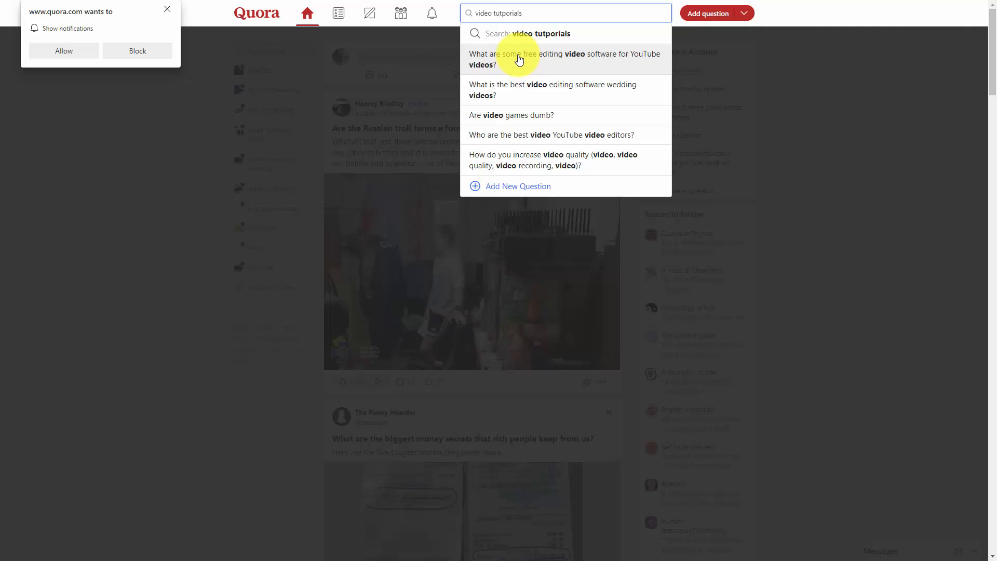
click(563, 60)
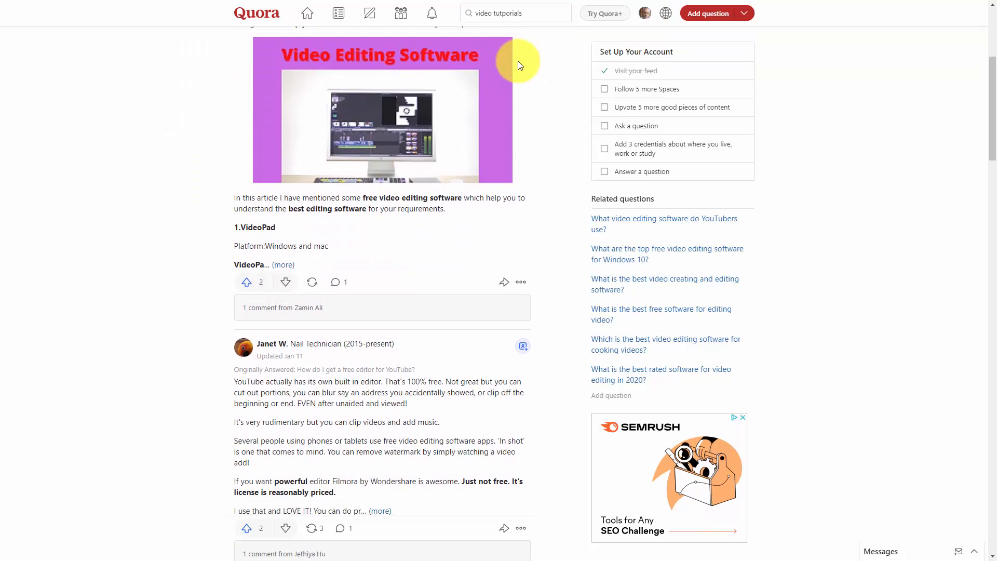
scroll(down, 3)
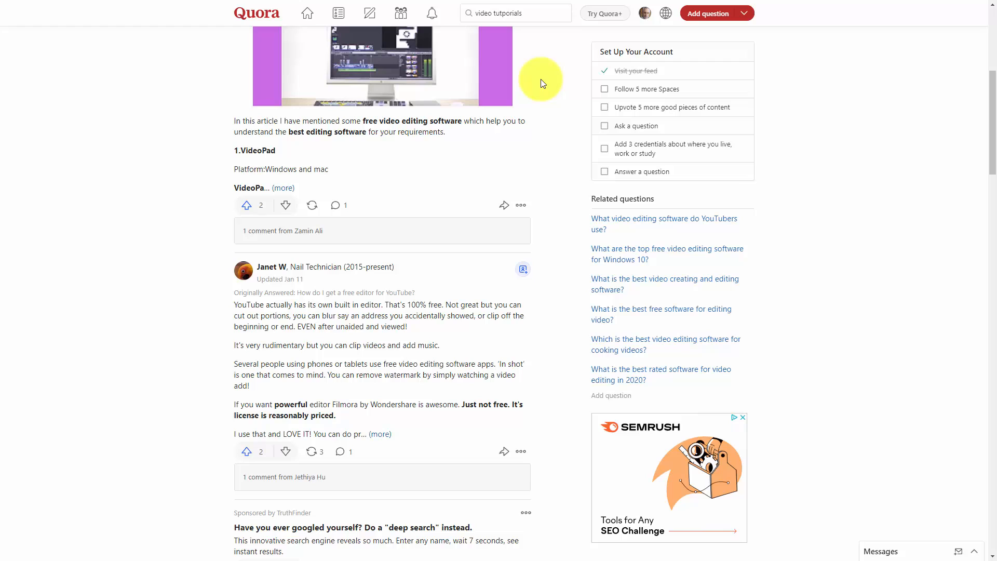